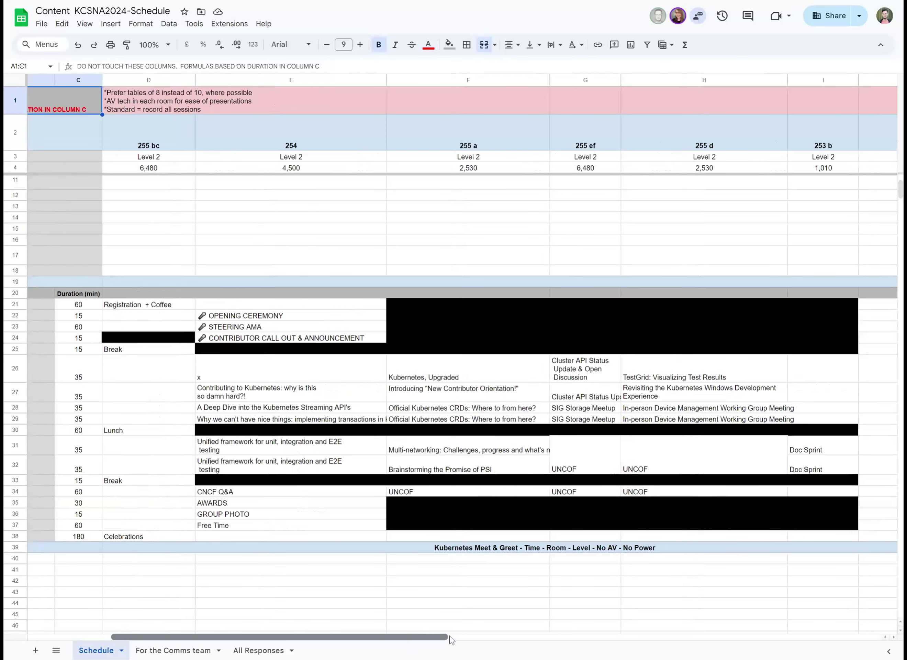
mouse_move(526, 568)
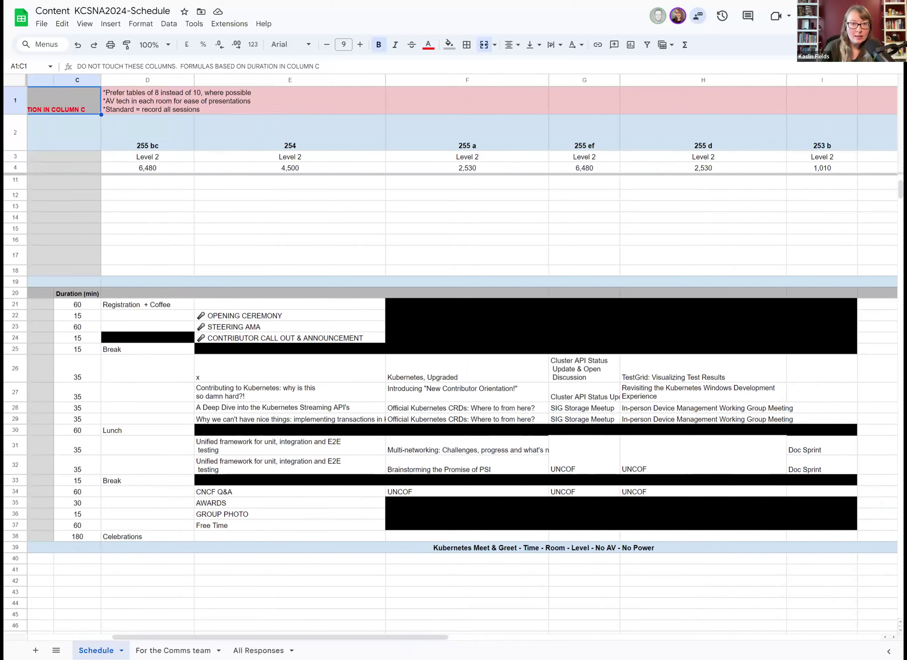
mouse_move(426, 578)
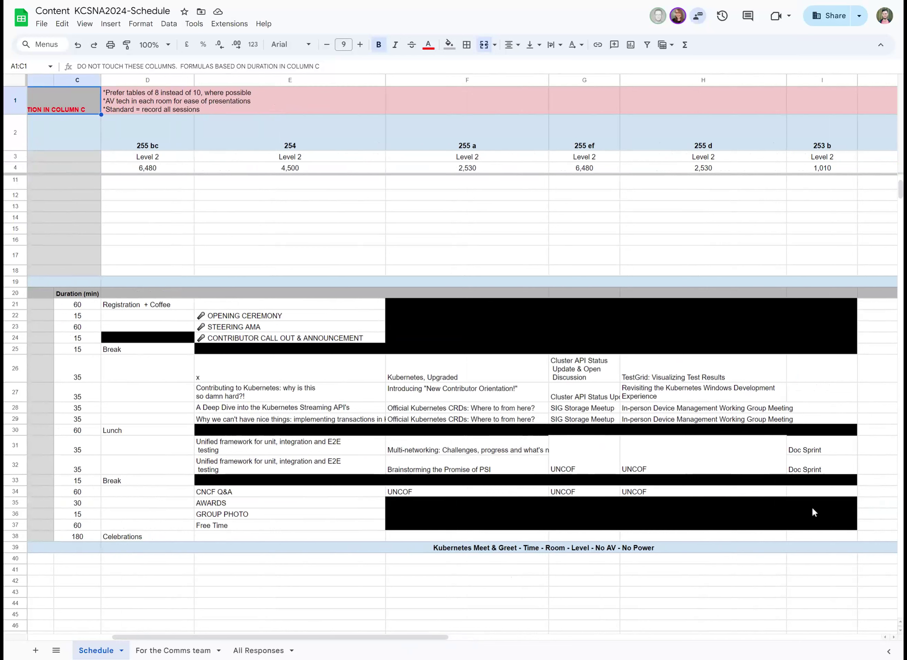
mouse_move(591, 552)
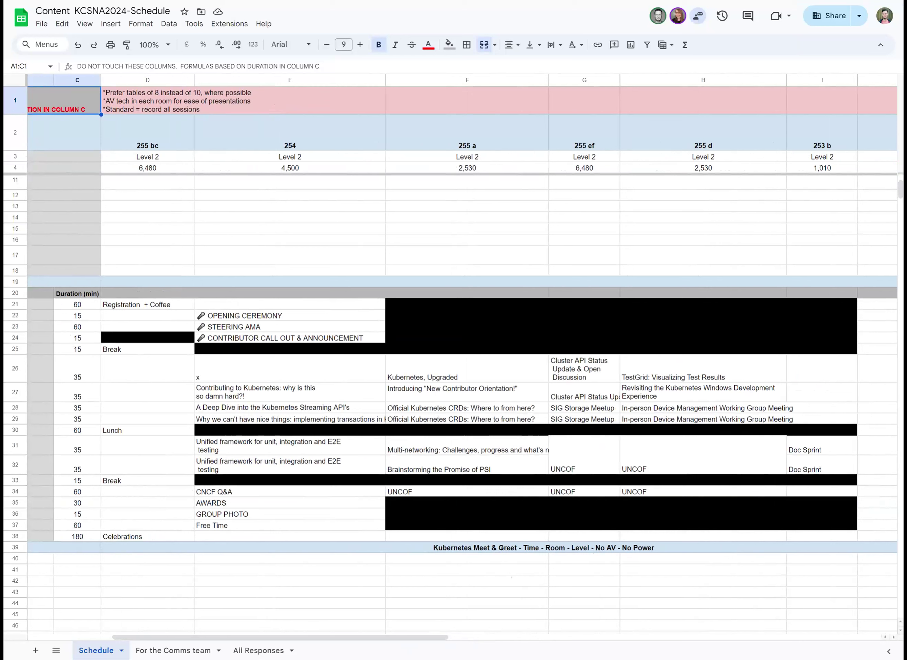
Browse the KCSNA24 Notes agenda down to the Communications section's sent and scheduled items
click(290, 369)
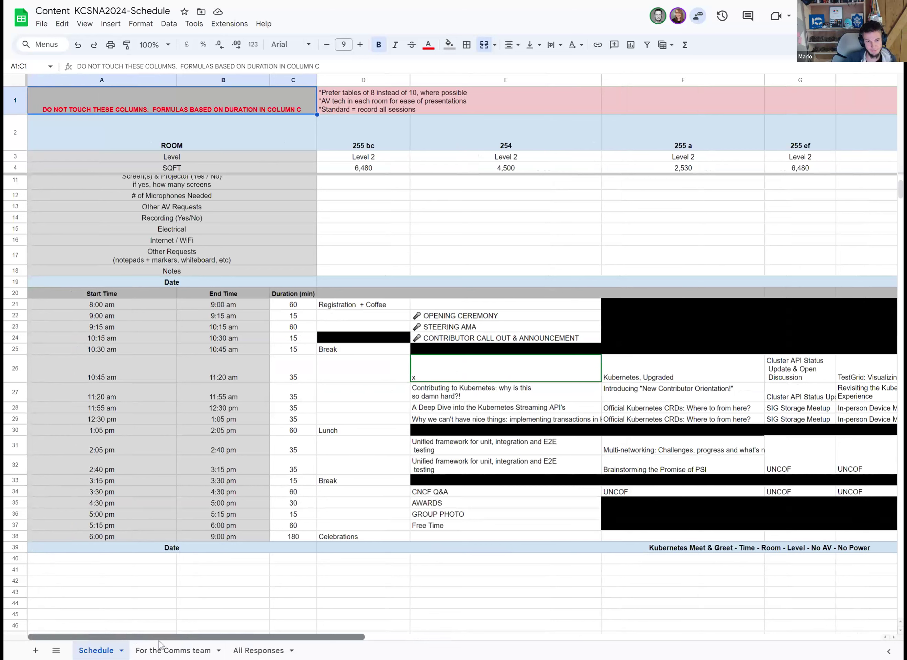
scroll(right, 3)
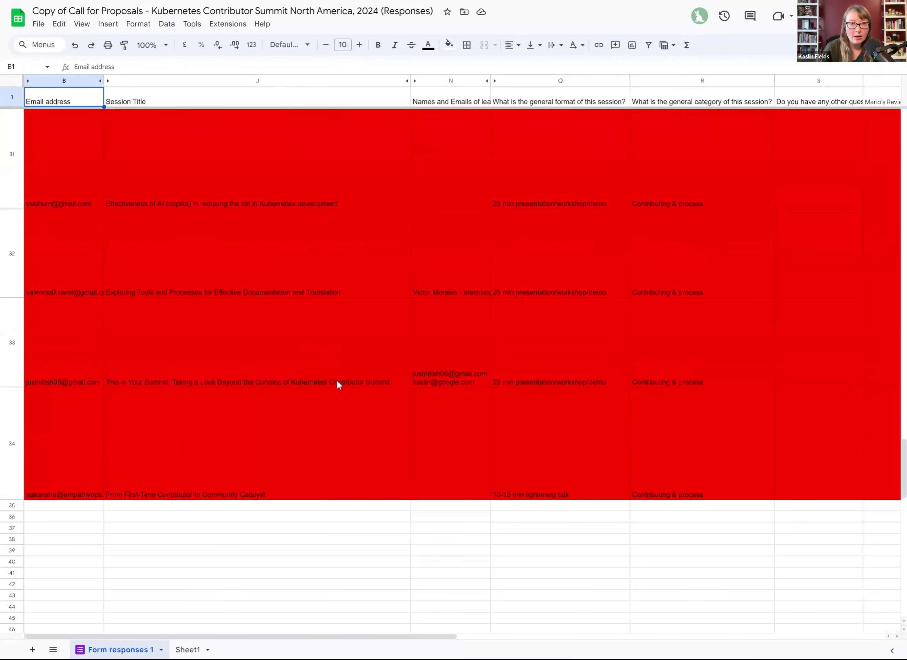
scroll(up, 3)
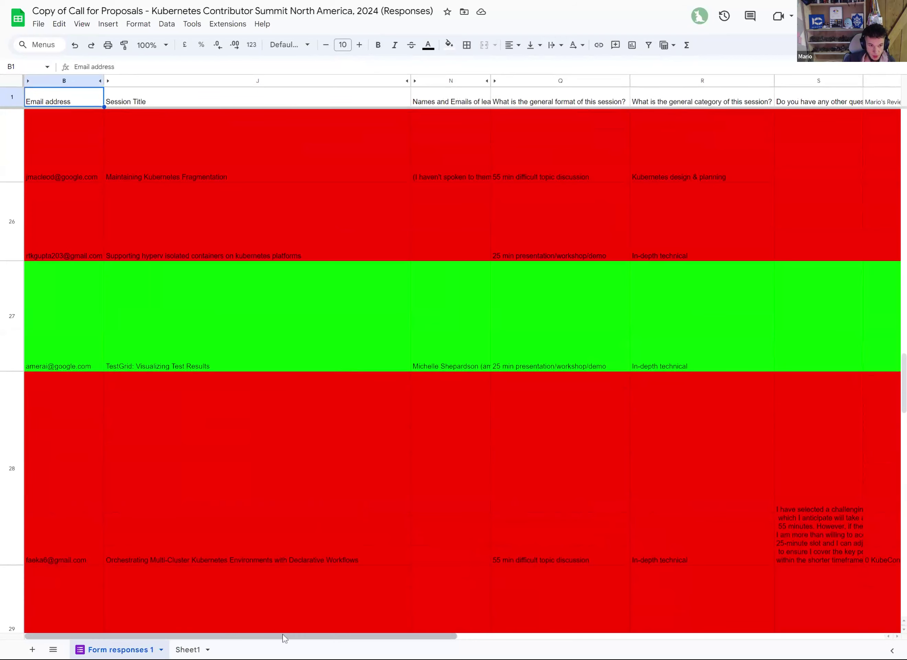
scroll(right, 3)
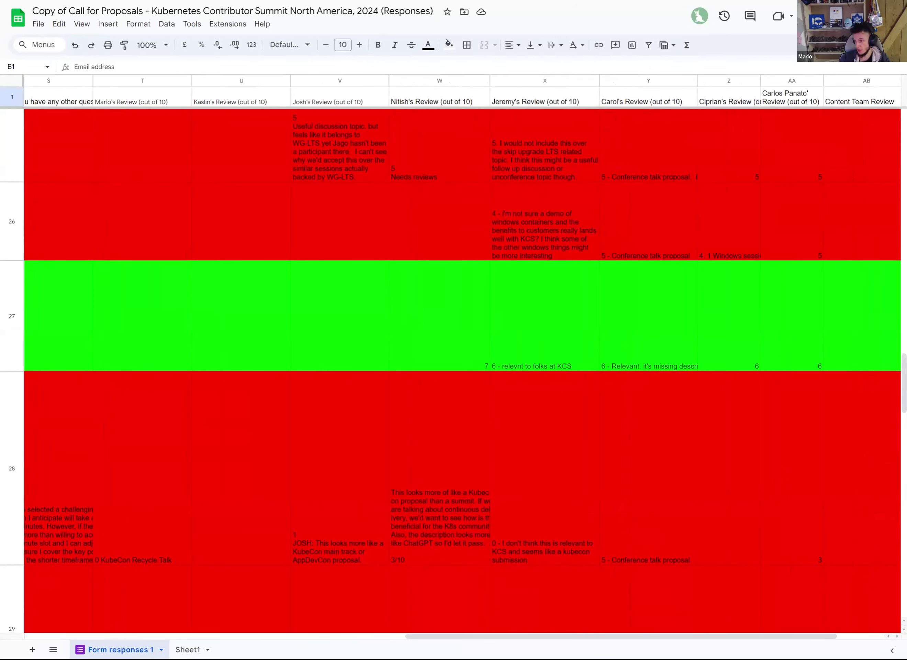
mouse_move(667, 5)
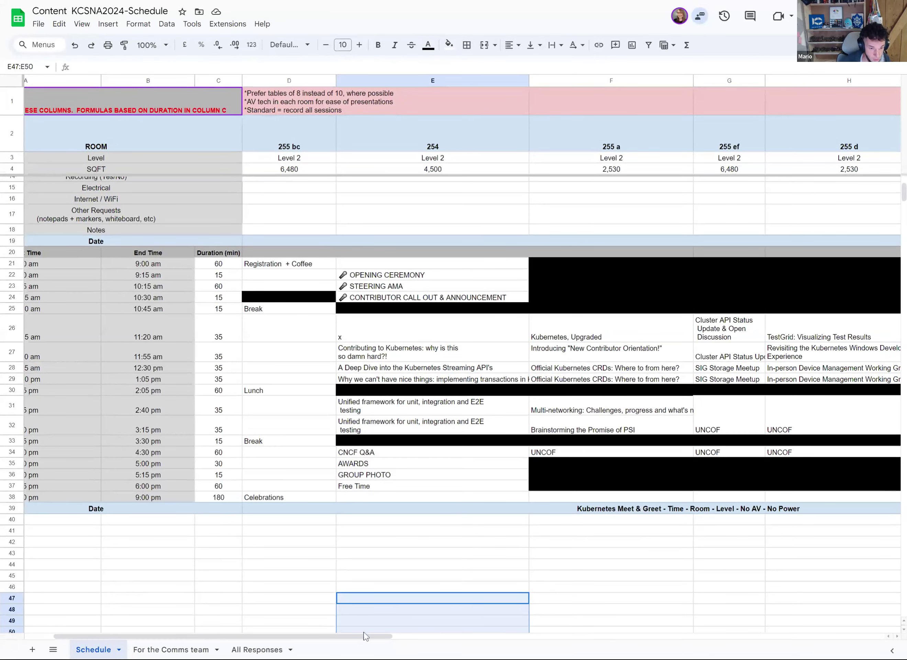
mouse_move(69, 302)
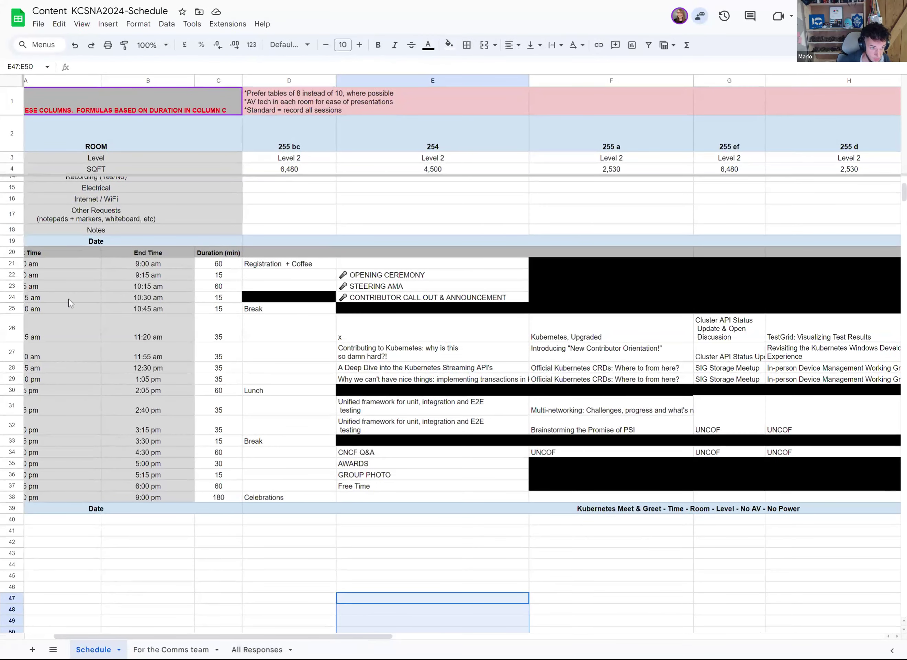
click(32, 297)
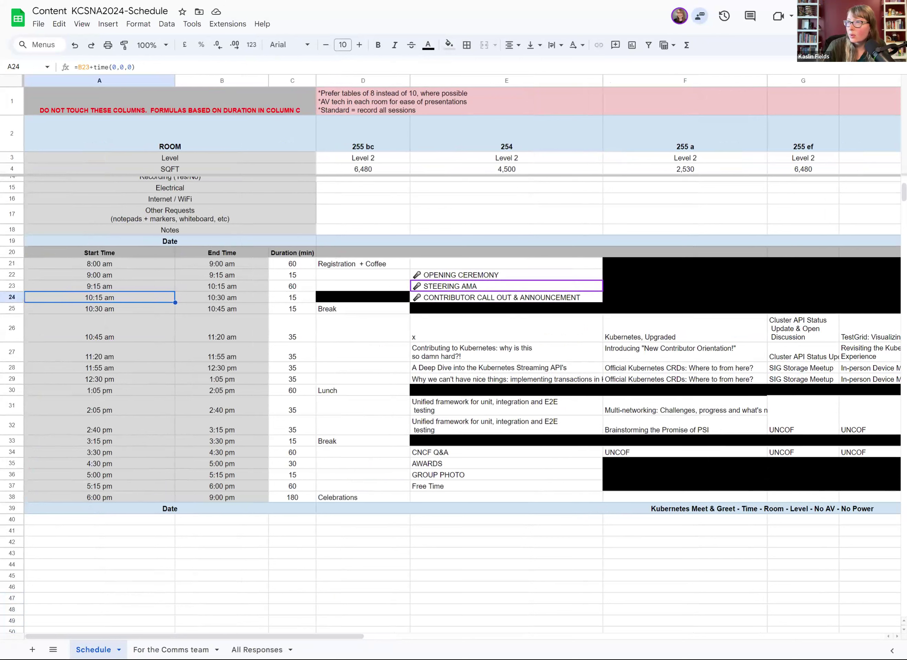
click(221, 286)
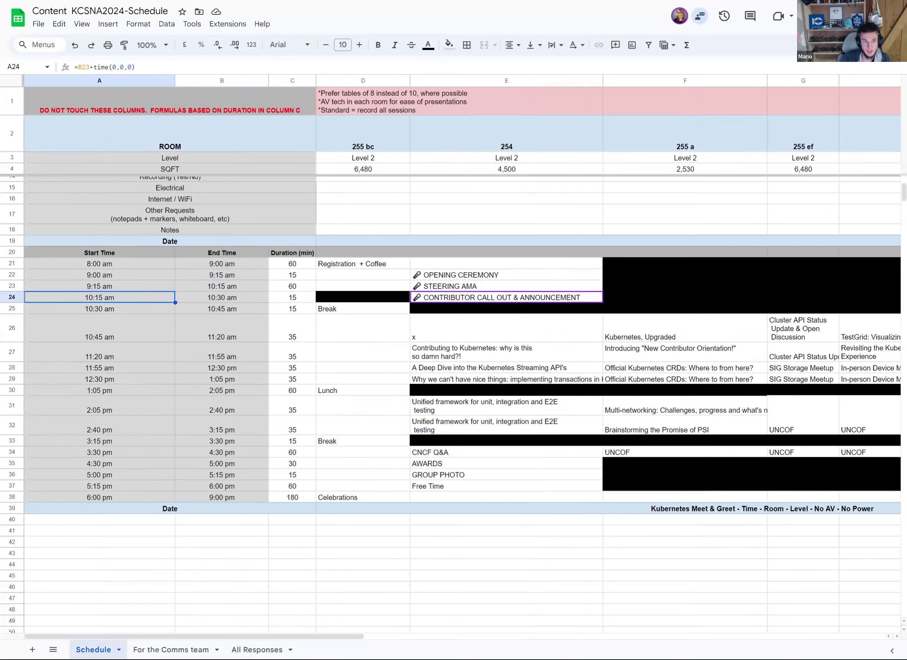
click(221, 297)
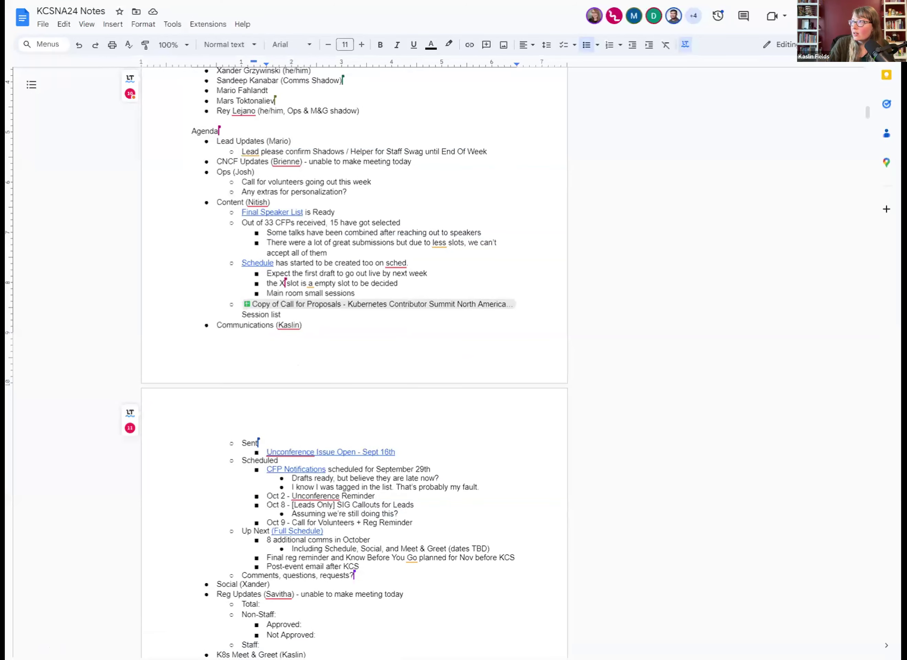
scroll(down, 3)
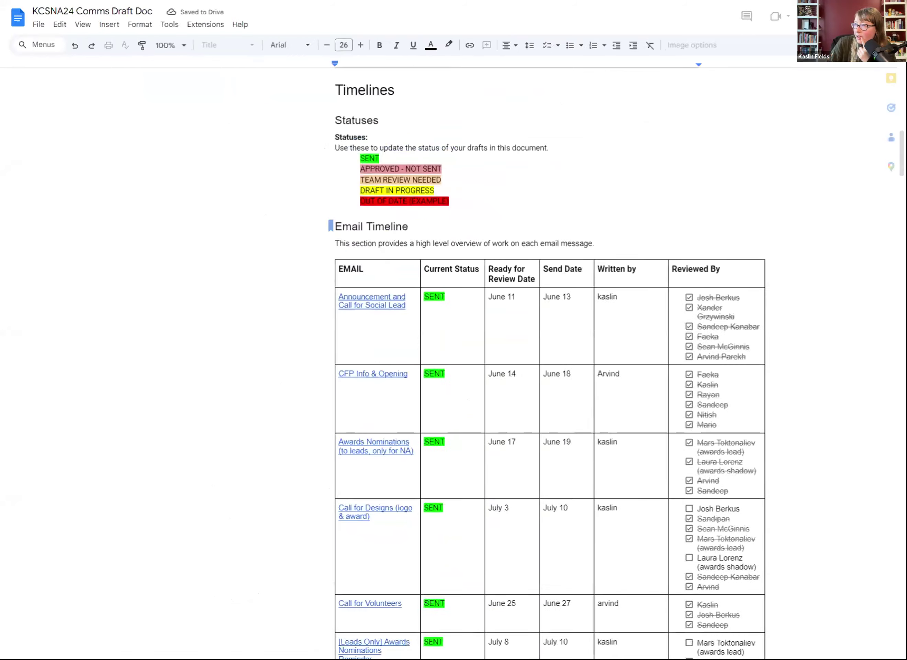
Scroll the Comms Draft Doc to the Email Timeline table of upcoming messages
scroll(down, 3)
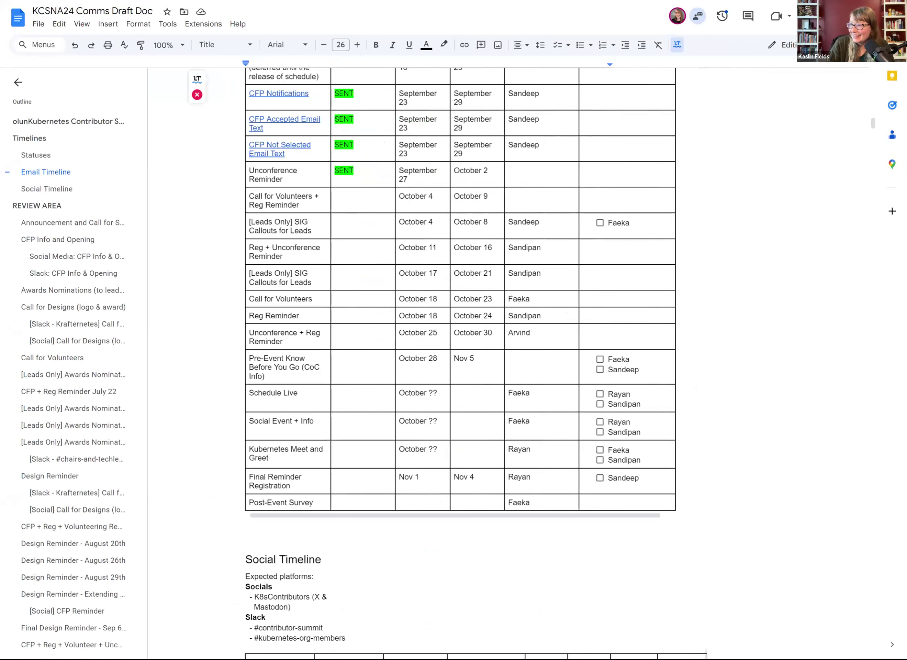
scroll(down, 3)
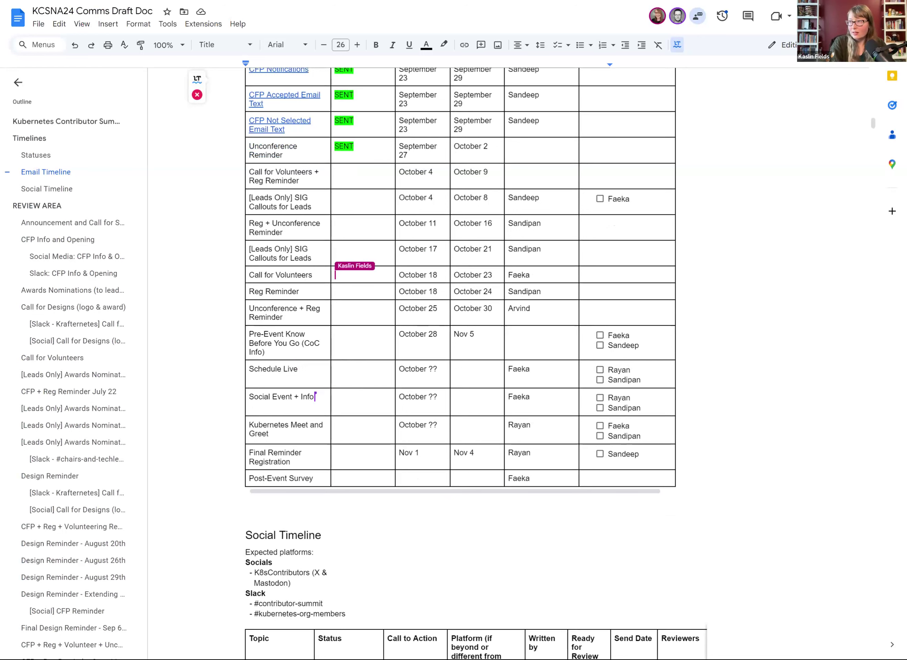
Note in the Call for Volunteers status cell that it needs to go out after the schedule
text(S)
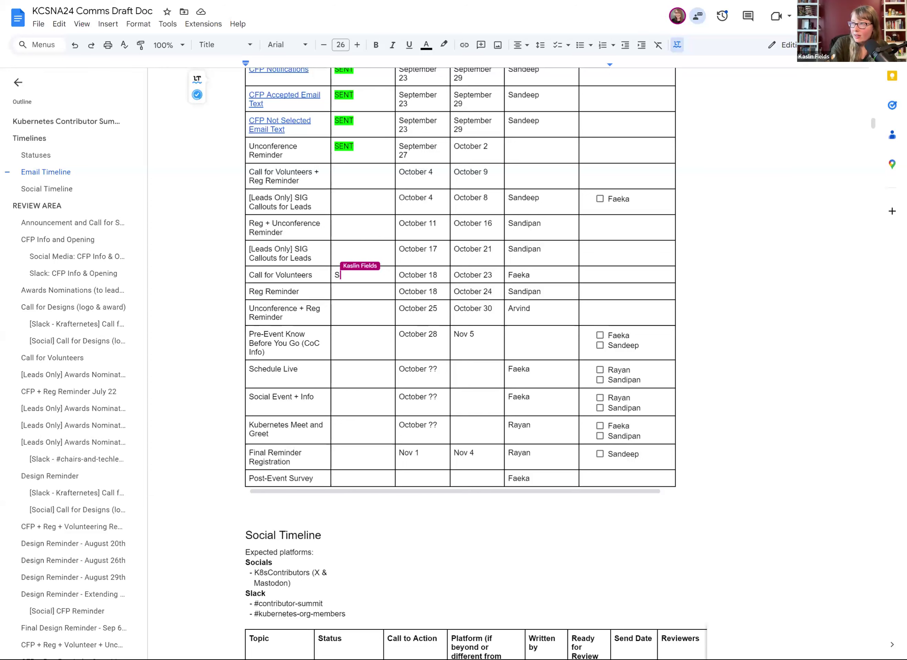
text(ch)
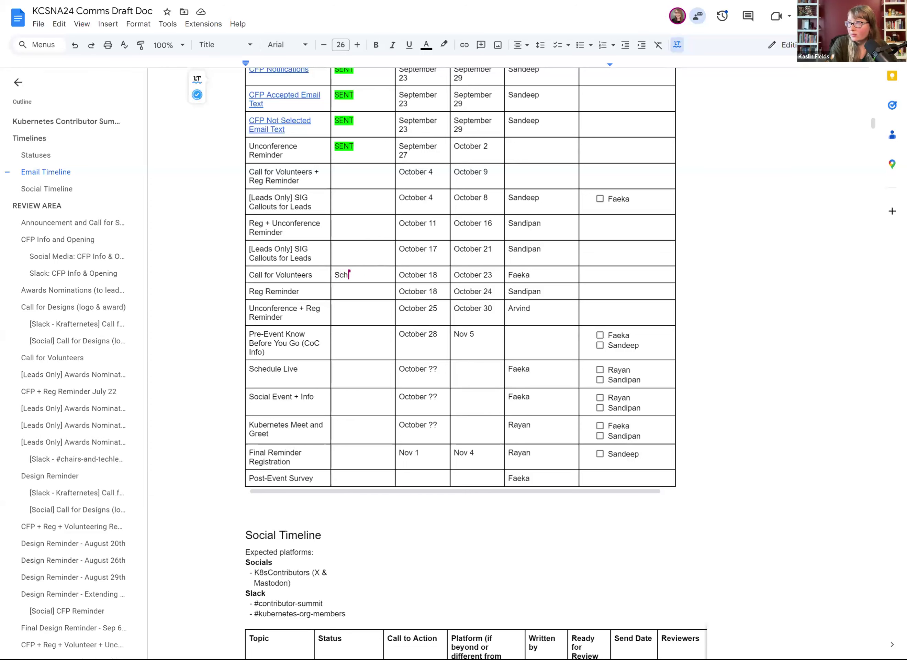
text(Needs to go out after the schedule)
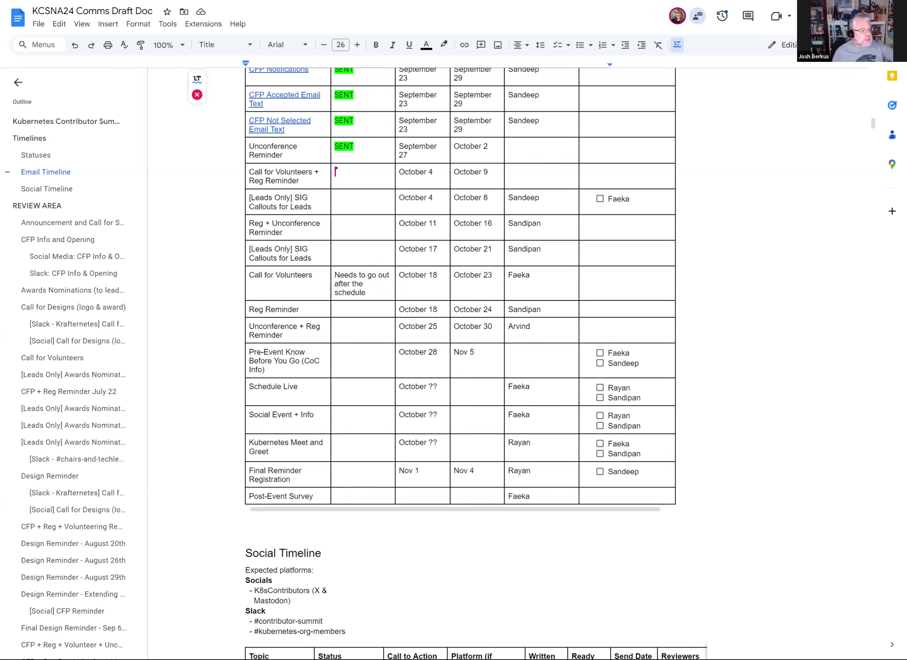
Mark Call for Volunteers + Reg Reminder to wait until after the schedule goes out
text(Wait on co)
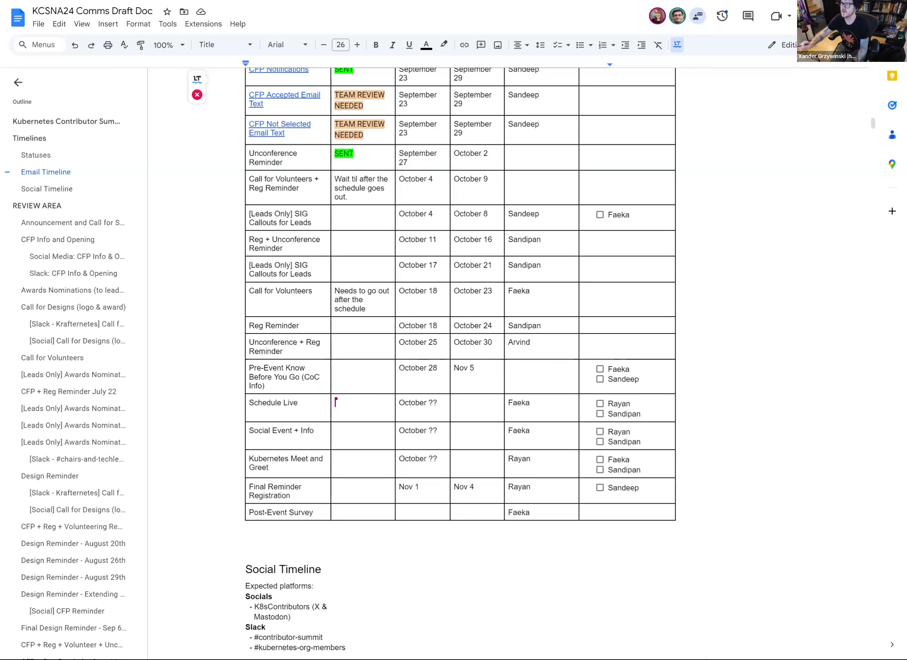
Replace the CFP Notifications SENT status with an orange-highlighted "Template"
scroll(up, 3)
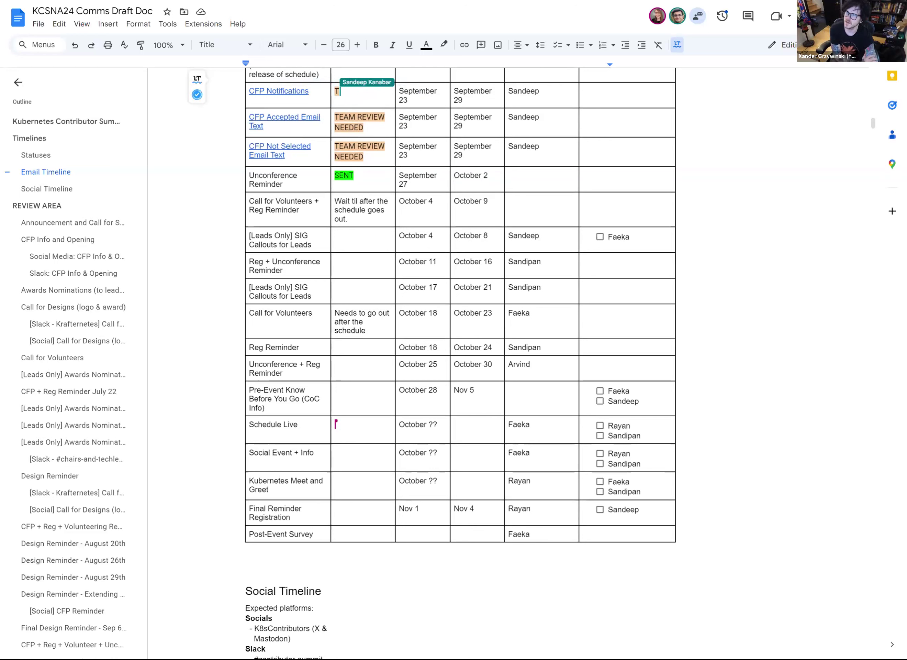
text(emplate)
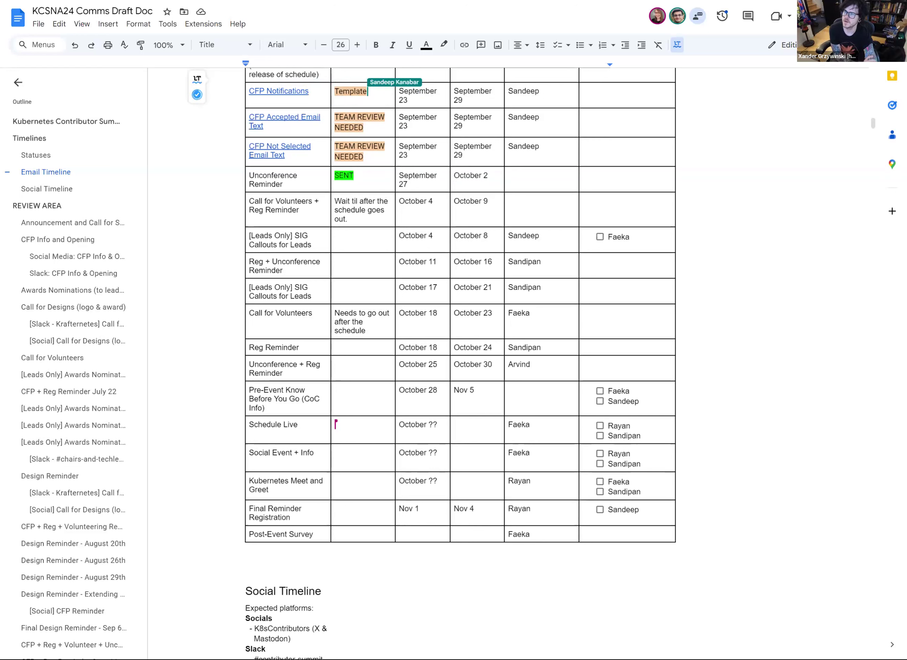